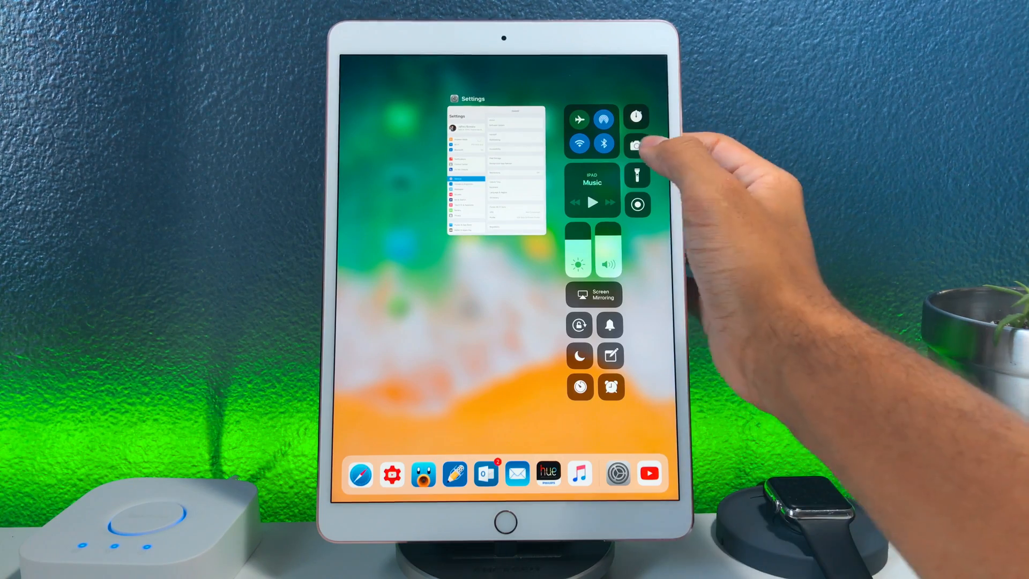
# Launch the Camera app from the Camera tile in Control Center
pyautogui.click(635, 143)
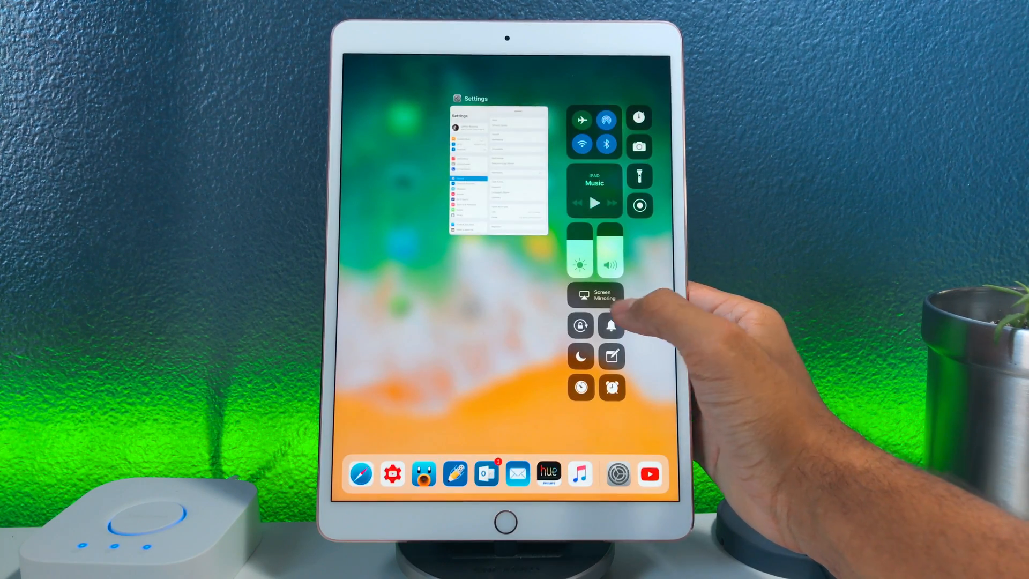
pyautogui.click(594, 294)
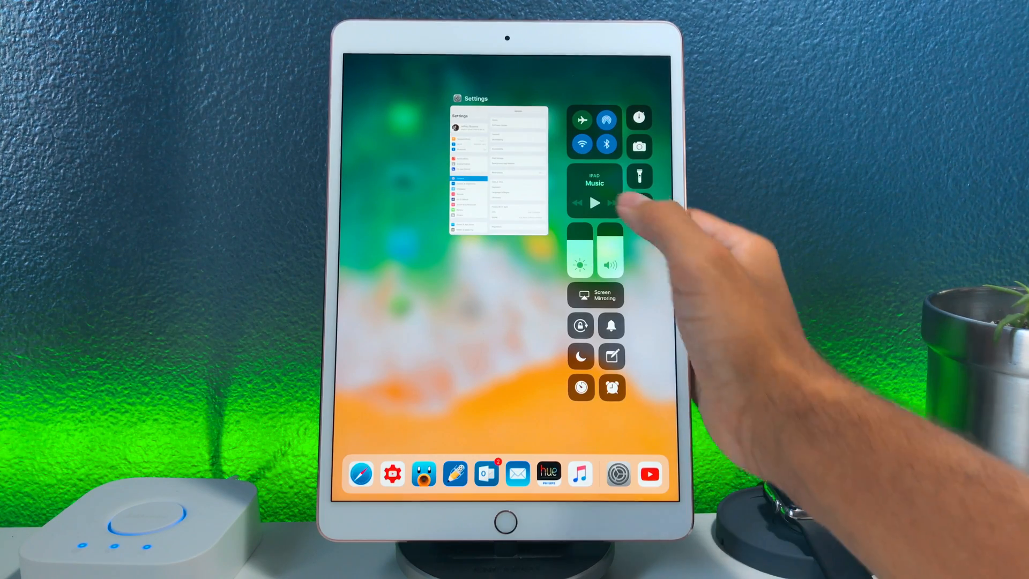
pyautogui.click(594, 183)
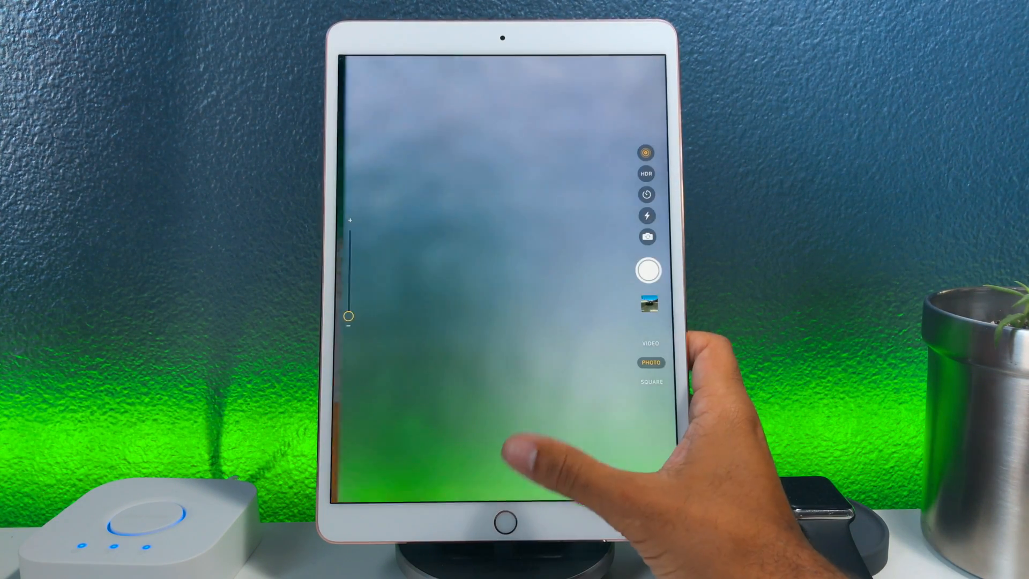
# Leave the Camera and show the App Store Updates page of pending apps
pyautogui.click(501, 515)
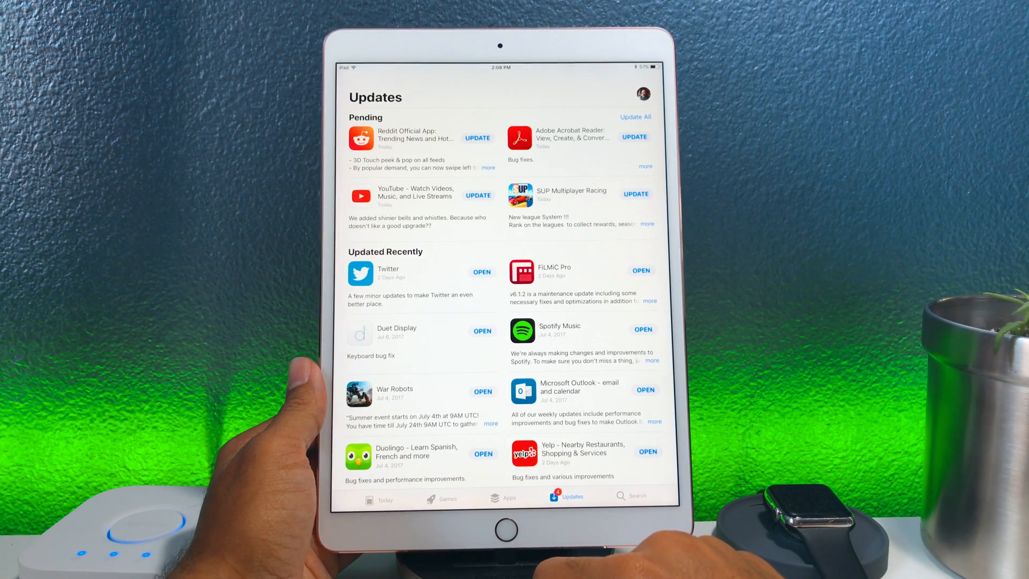
# Update All four pending apps, return to the home screen and bring up Control Center
pyautogui.click(634, 117)
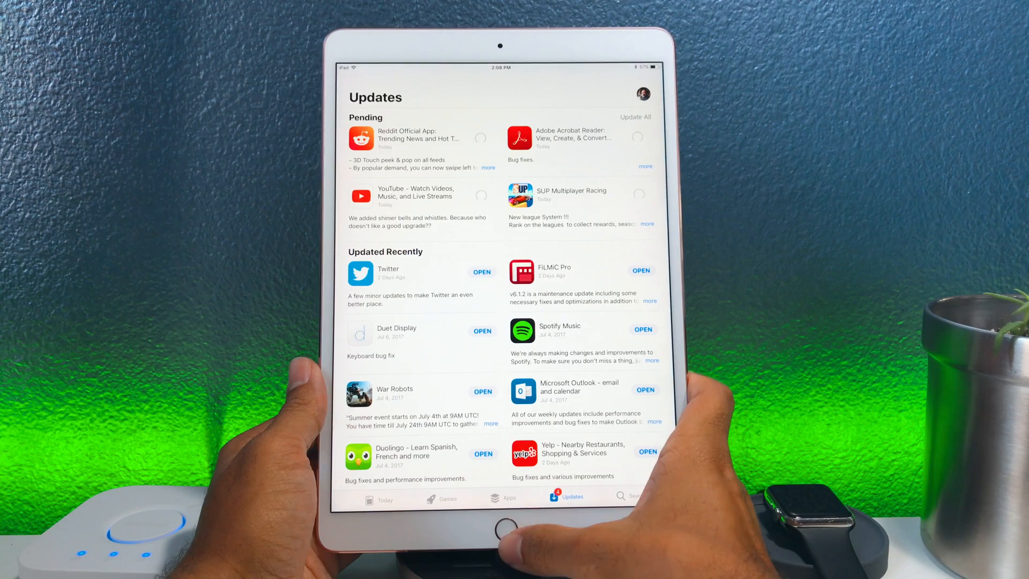
pyautogui.press('home')
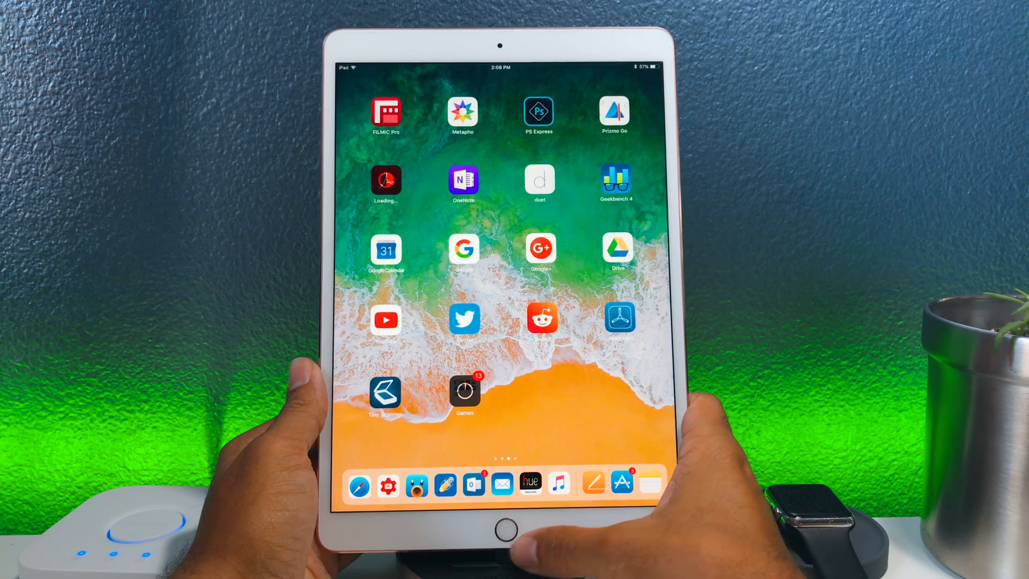
pyautogui.click(464, 319)
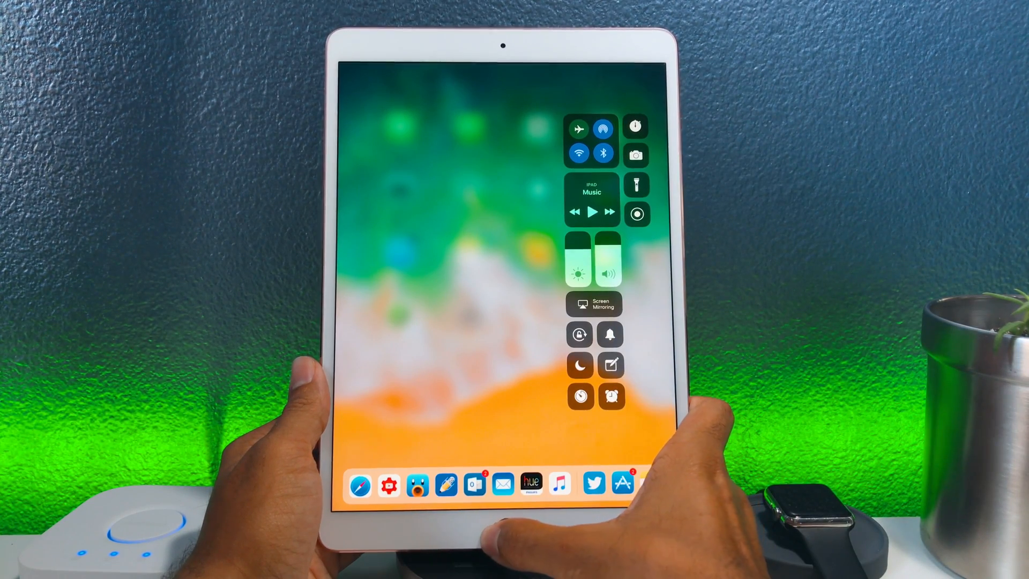
pyautogui.click(500, 528)
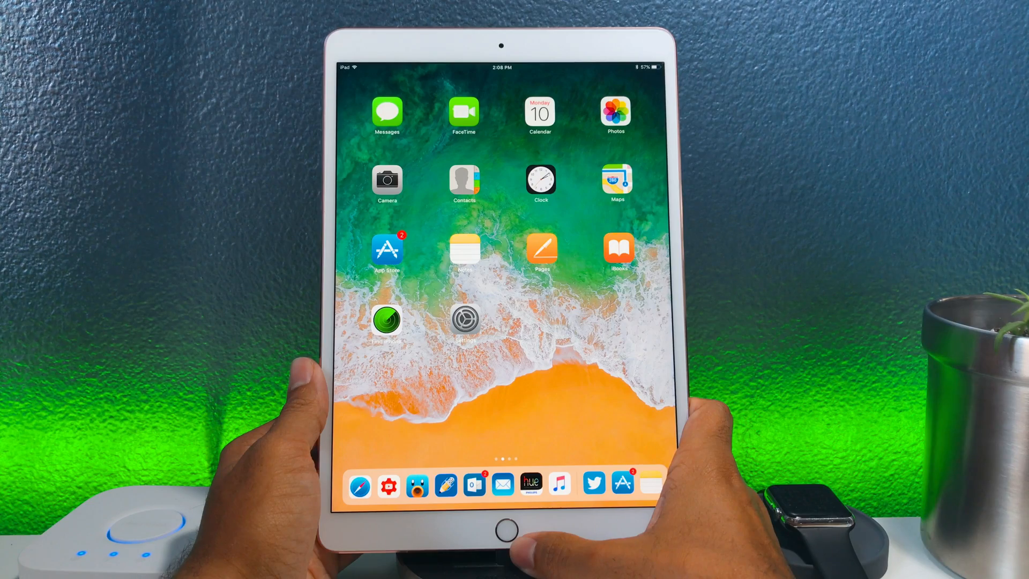
# Tour Clock's World Clock and Bedtime setup sections, ending on the Stopwatch
pyautogui.click(540, 180)
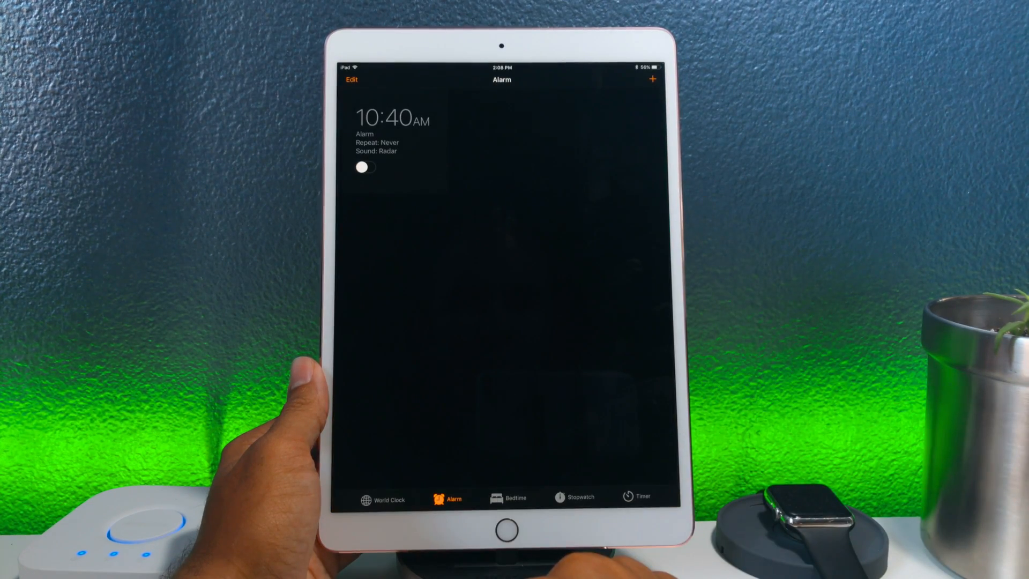
pyautogui.click(382, 499)
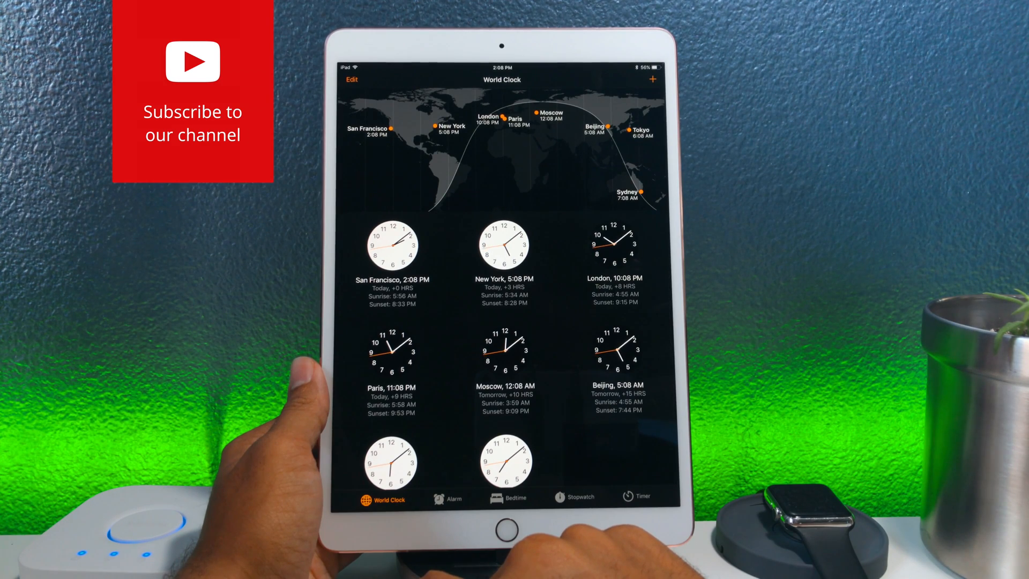
pyautogui.click(508, 497)
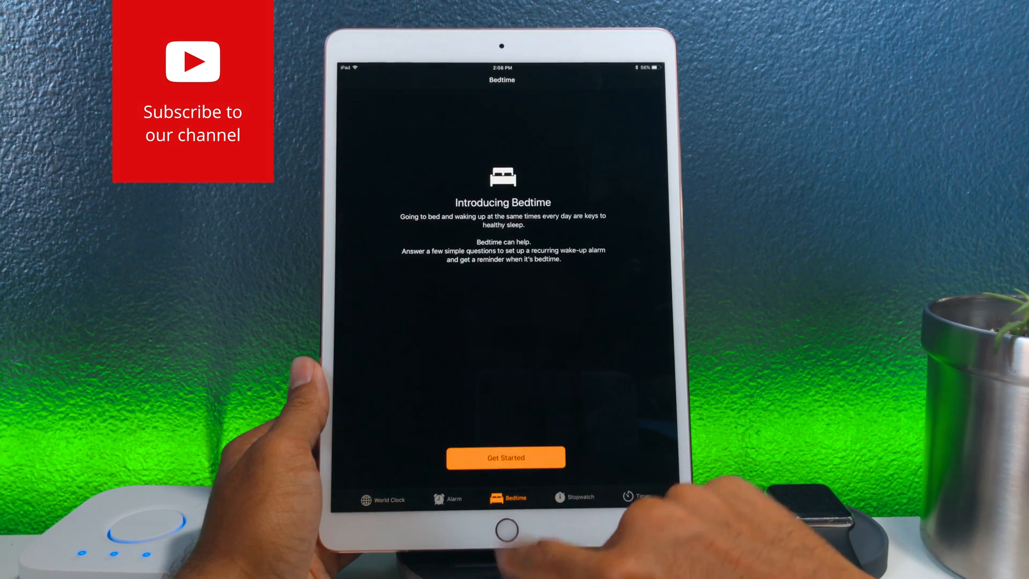
pyautogui.click(505, 458)
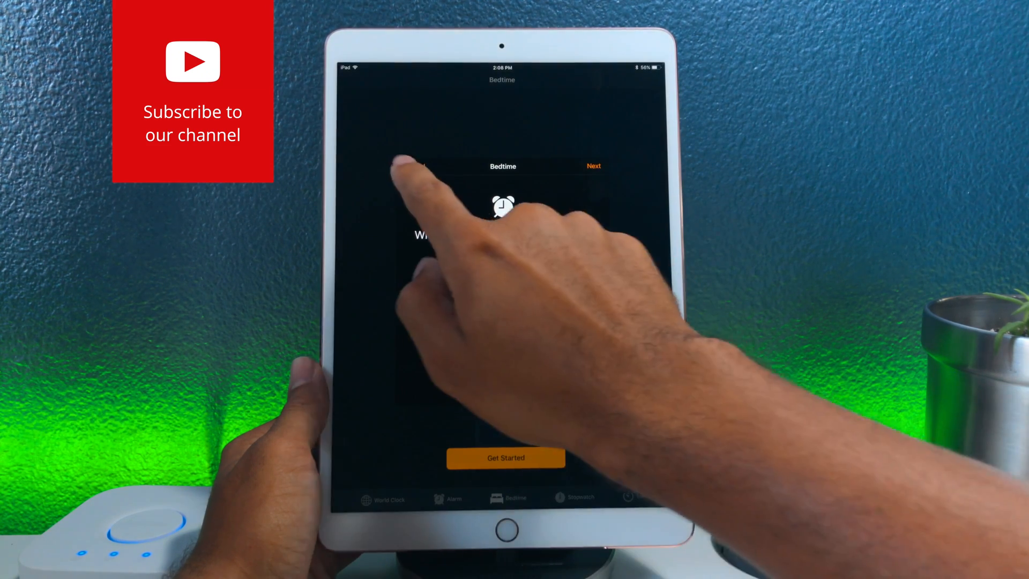
pyautogui.click(581, 496)
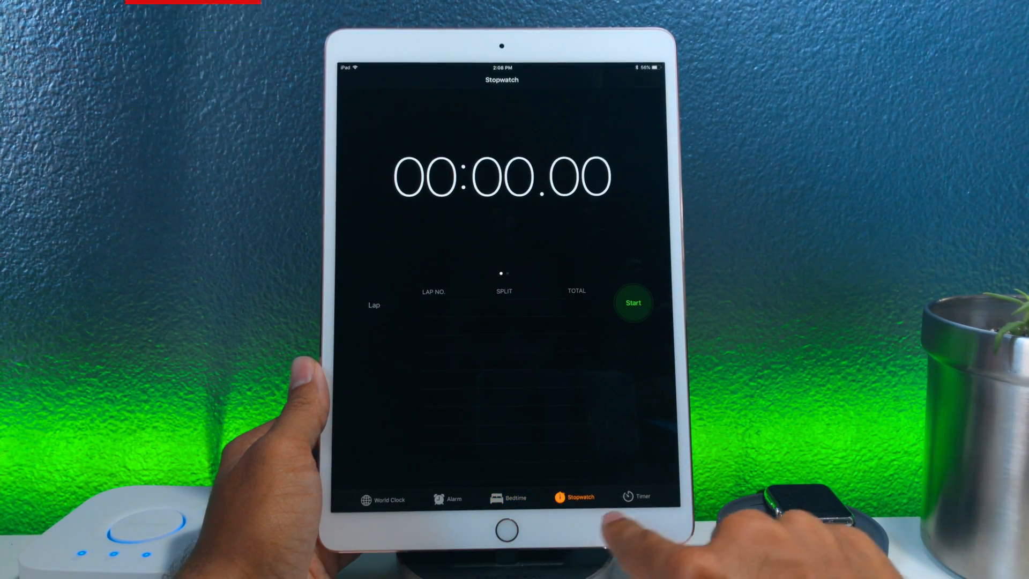